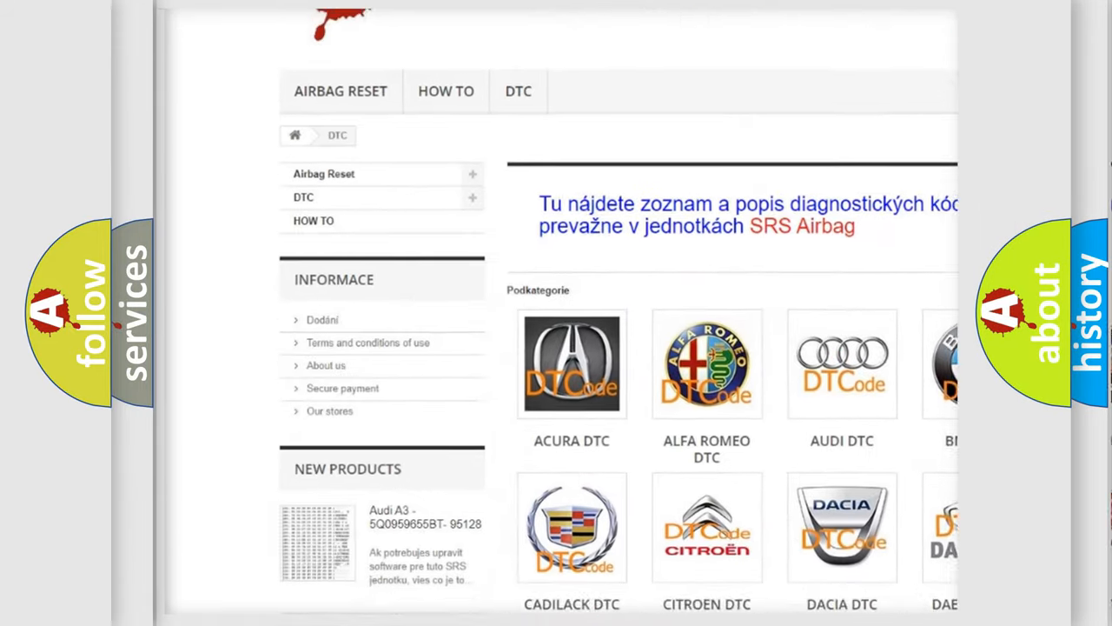
{"action": "scroll", "scroll_direction": "down", "scroll_amount": 3}
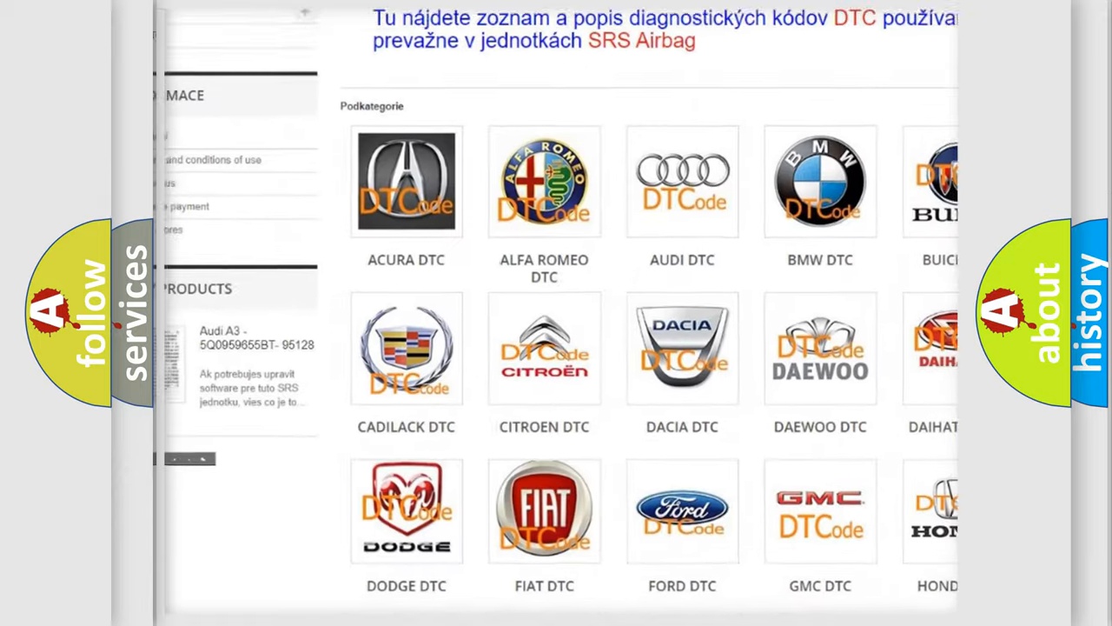